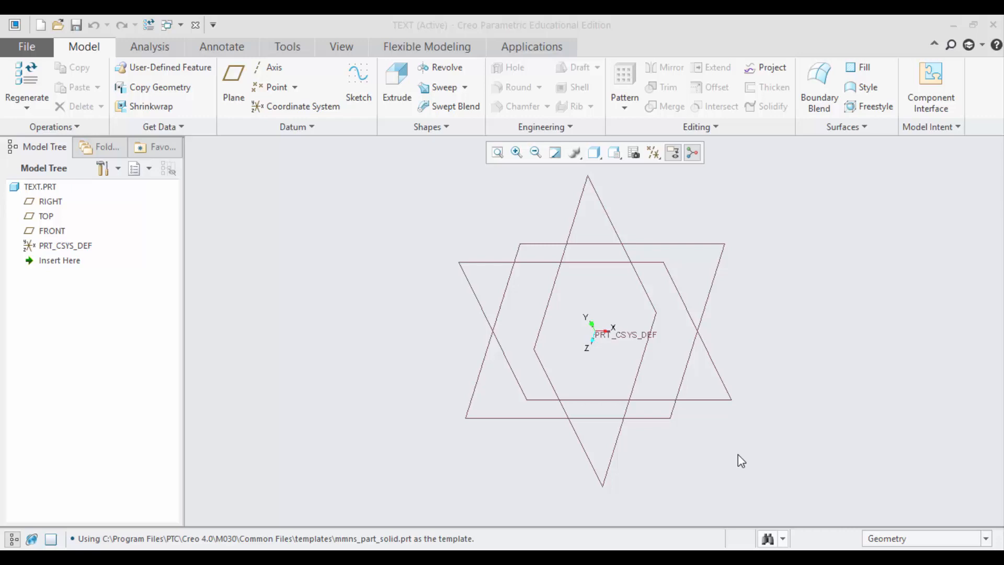
mouse_move(51, 225)
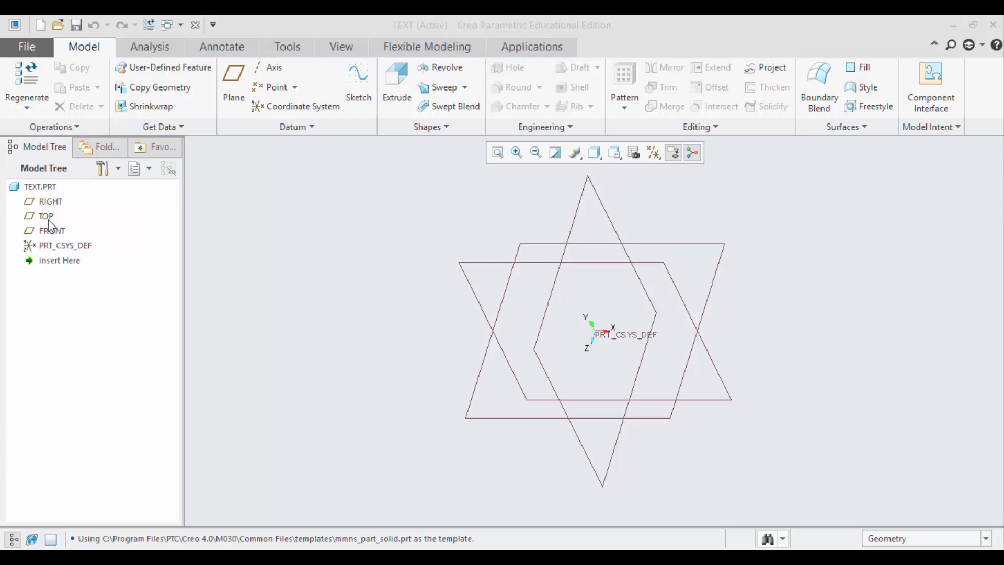
Step: Pick the datum plane to sketch the text on
click(358, 88)
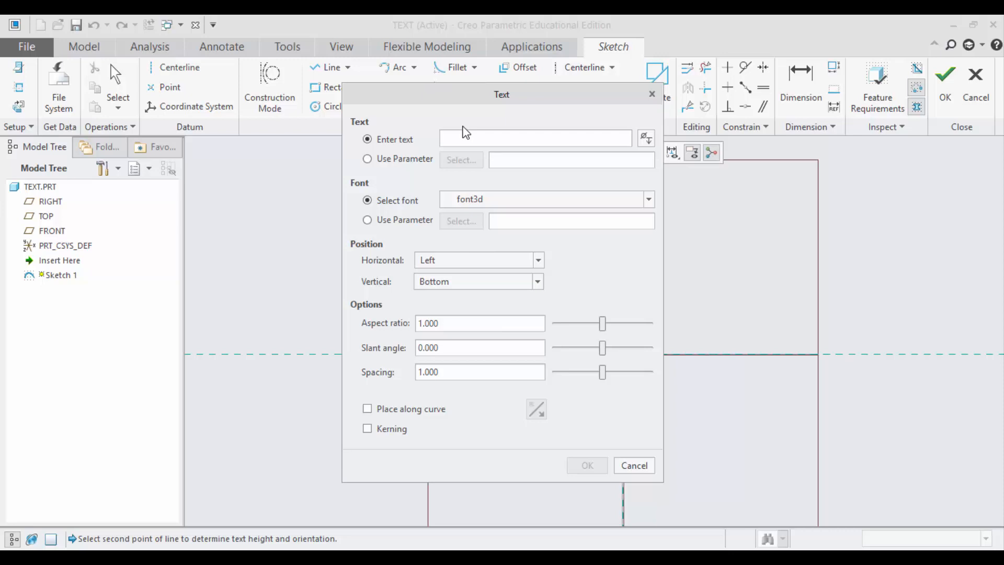
Step: Enter 'CAD TUTORIALS' as sketch text, confirm it, and pick a start point for more text
click(535, 138)
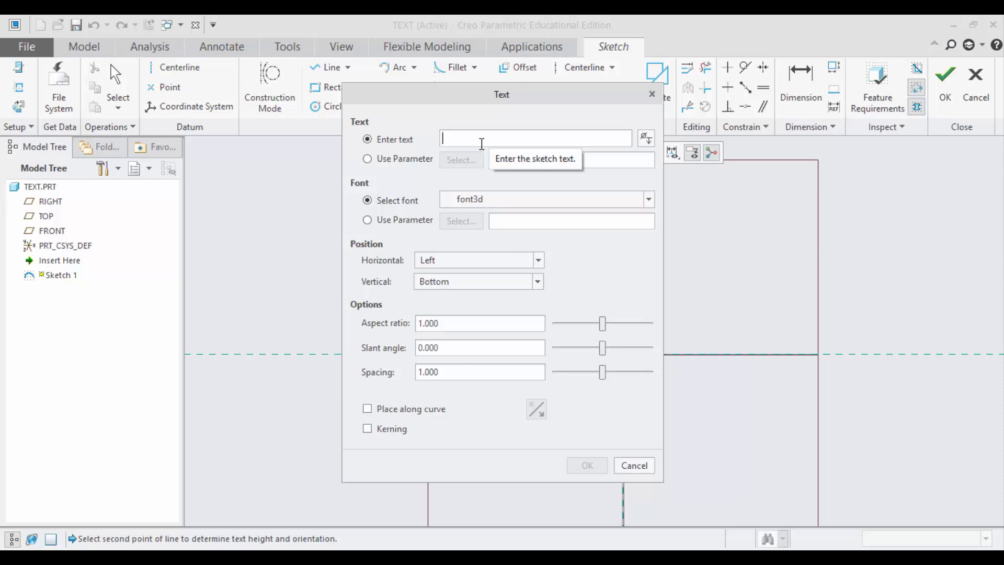
text(CAD T)
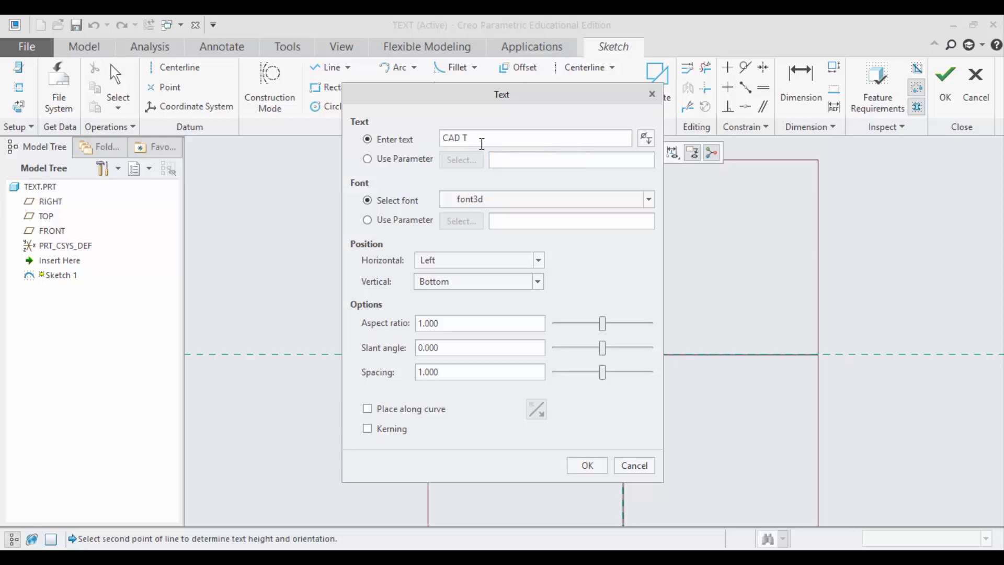
text(UTORI)
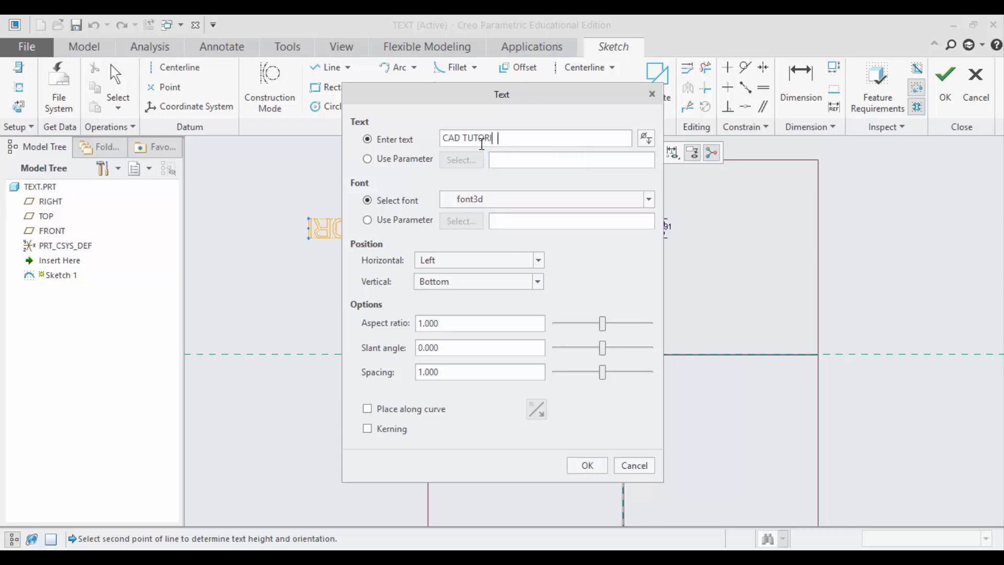
text(IALS)
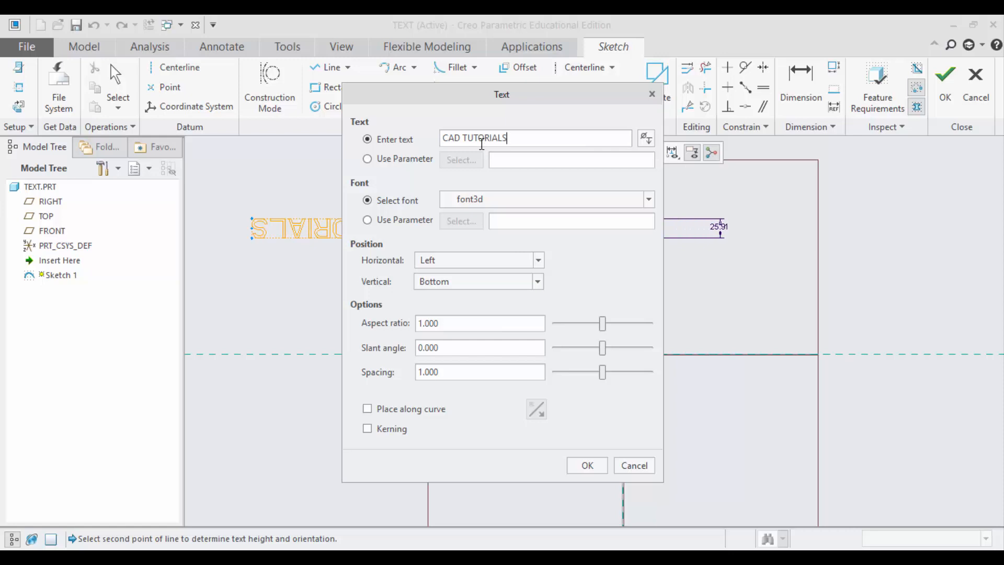
click(585, 465)
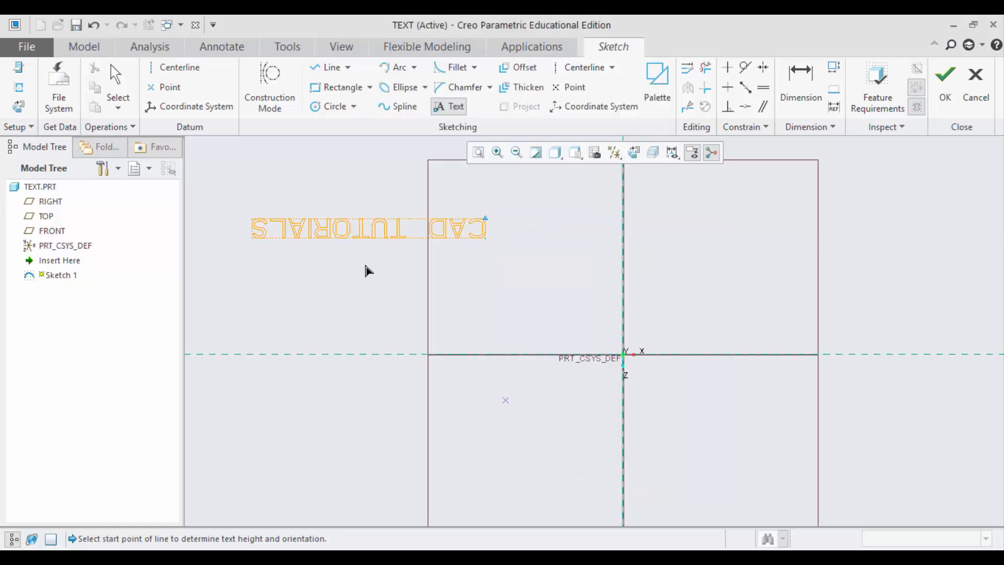
mouse_move(301, 235)
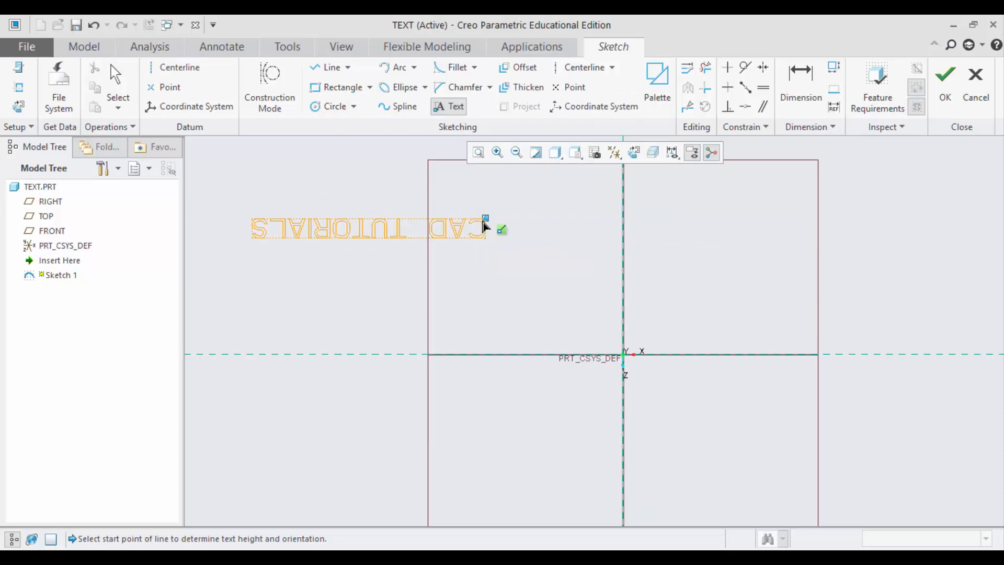
click(484, 227)
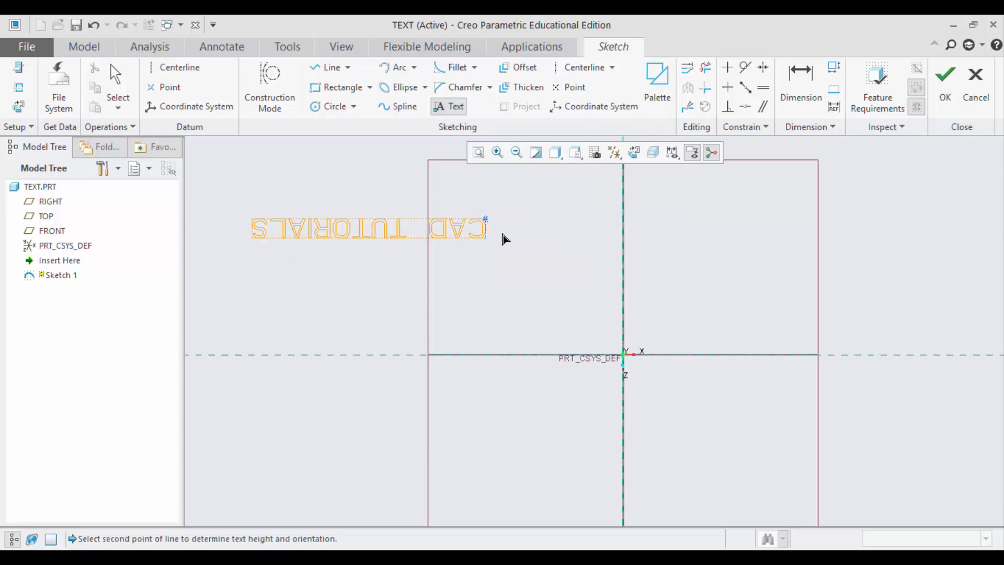
Step: Pick the second point setting the new text's height and orientation
click(502, 239)
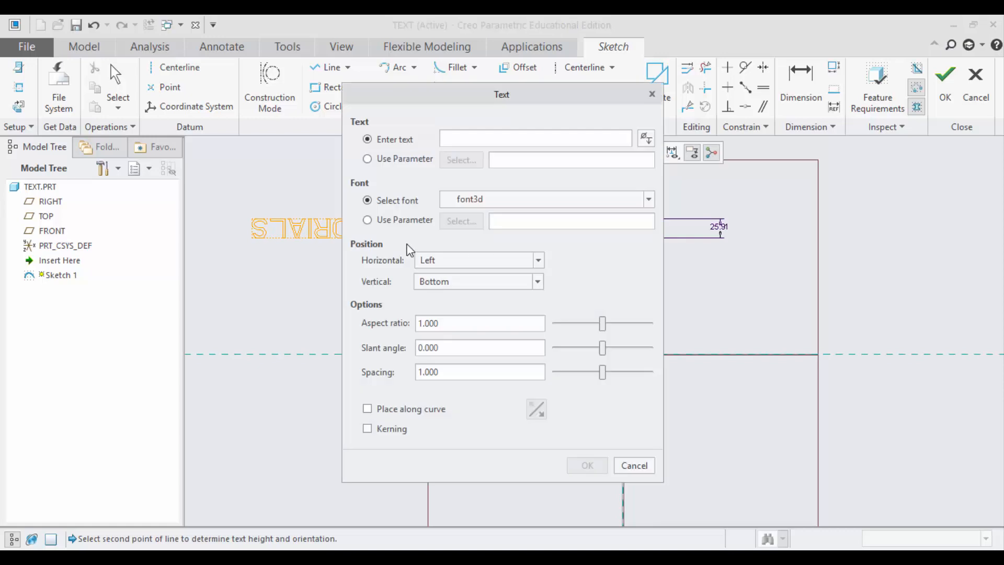
mouse_move(643, 107)
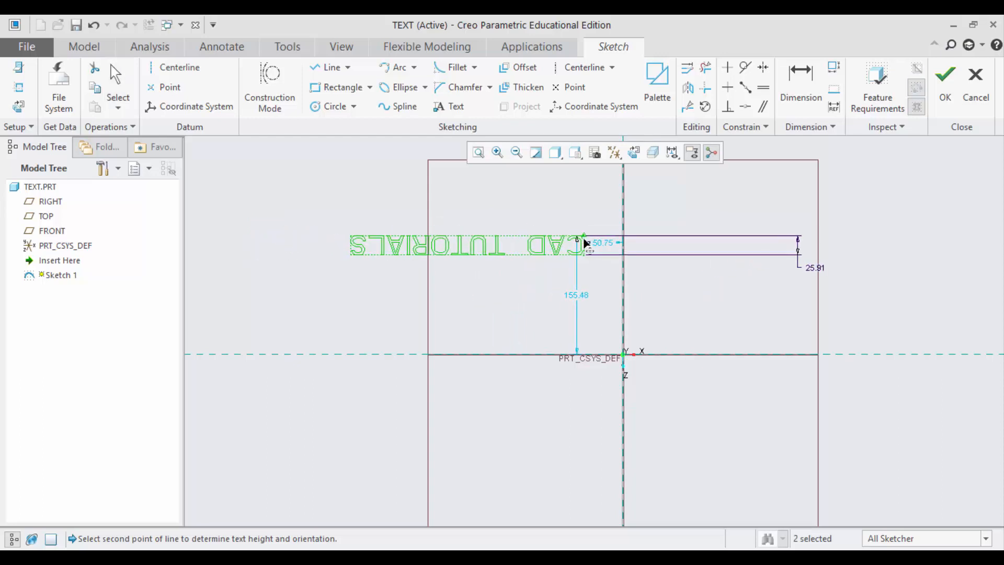
mouse_move(764, 250)
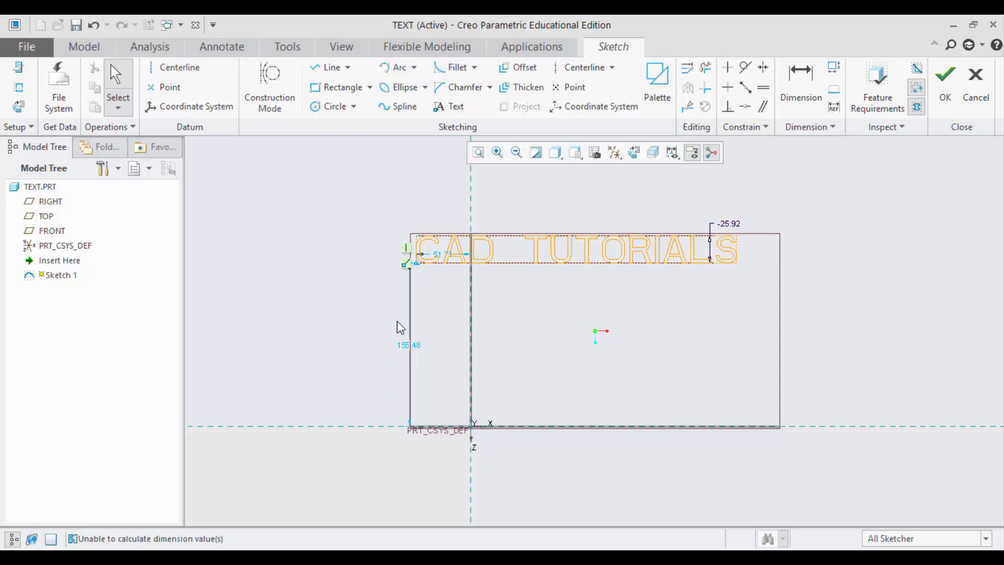
mouse_move(333, 106)
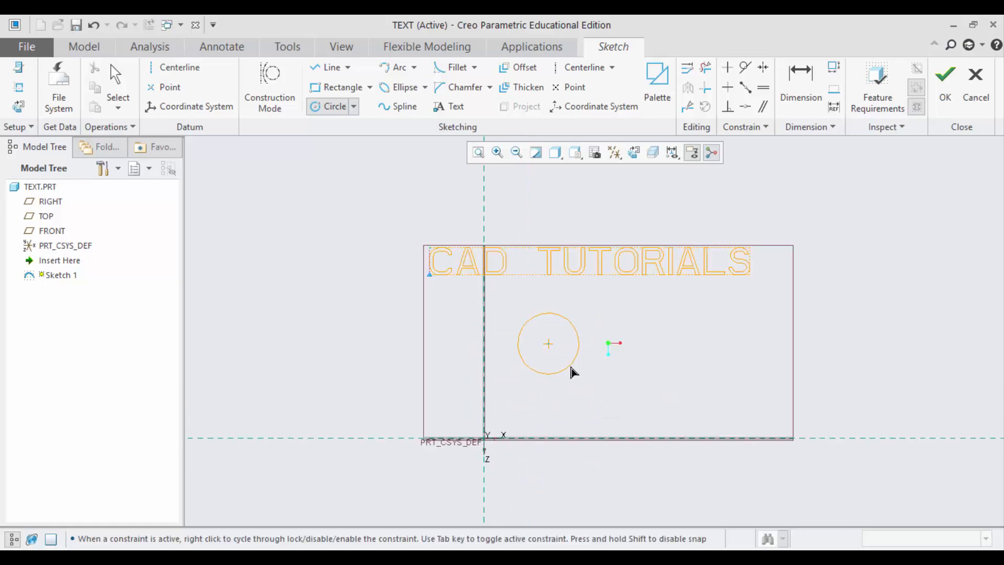
Step: Finish the 64.37 circle, select the CAD TUTORIALS text, and start new text
click(548, 344)
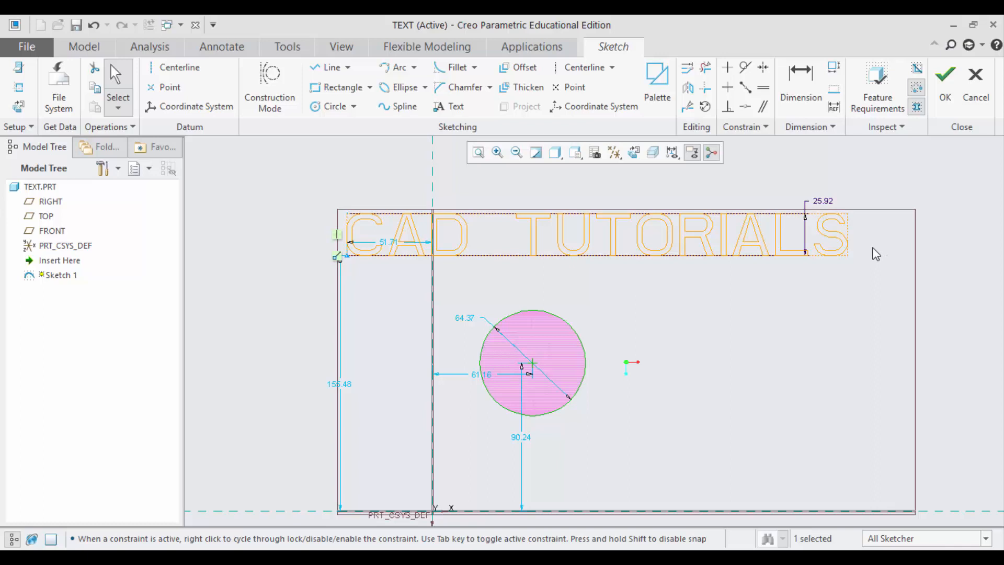
mouse_move(752, 230)
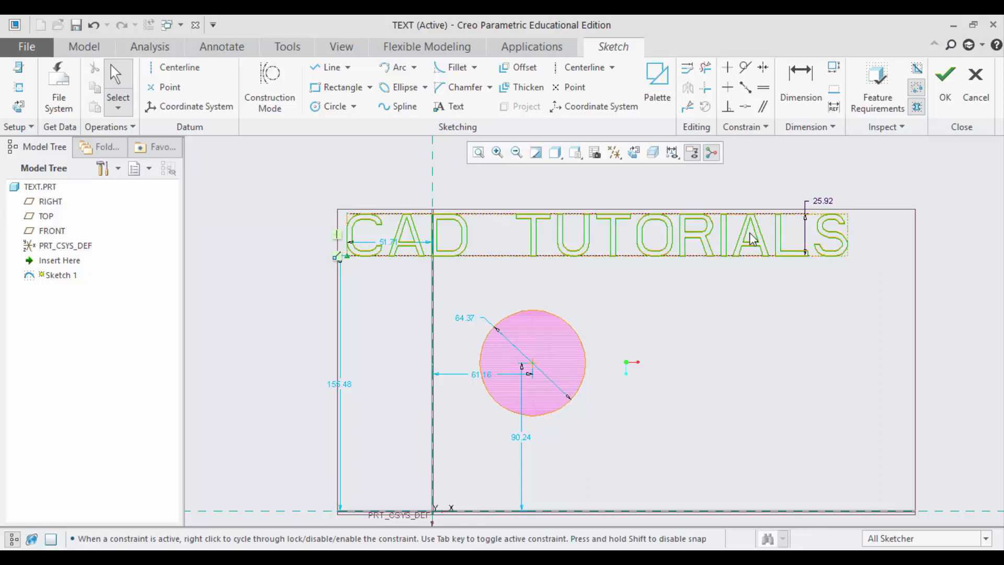
click(755, 248)
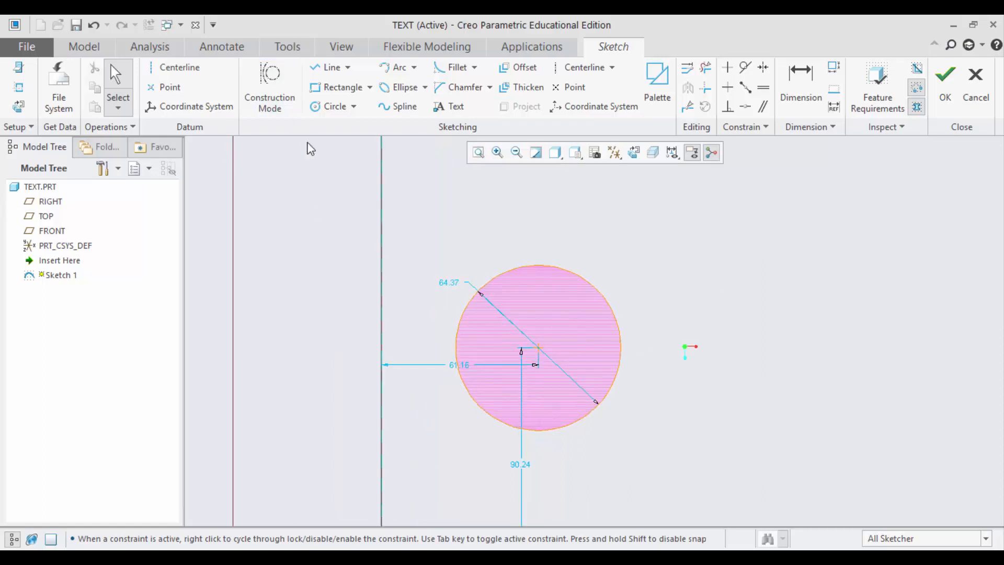
click(456, 106)
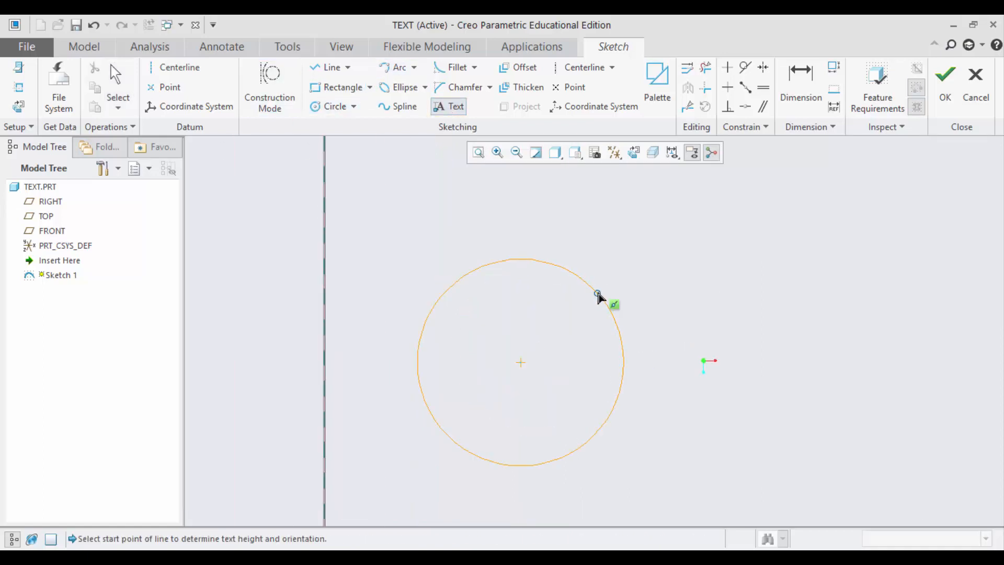
Step: Start text at a point on the circle and enter 'CAD TURORIALS'
click(597, 295)
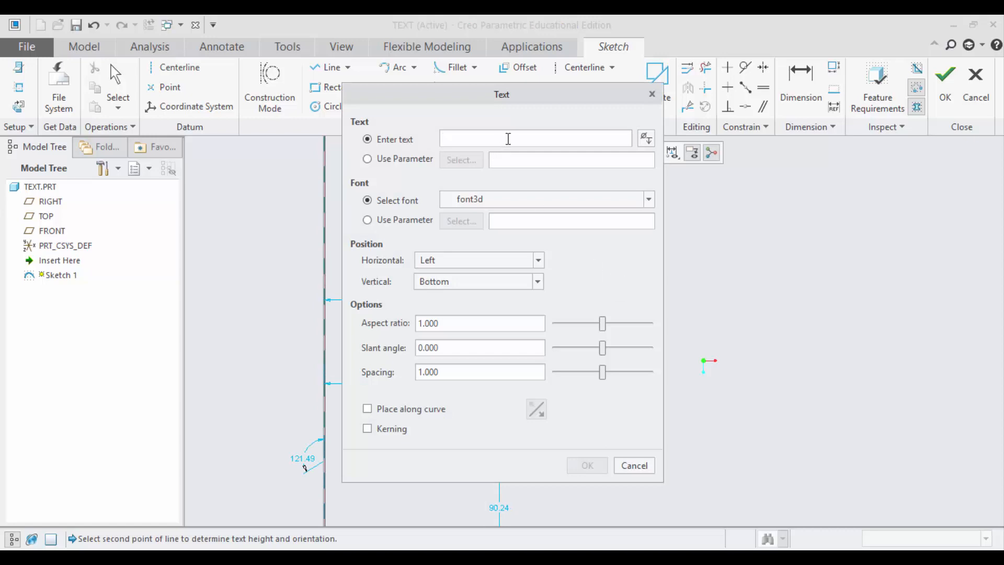
text(CAD T)
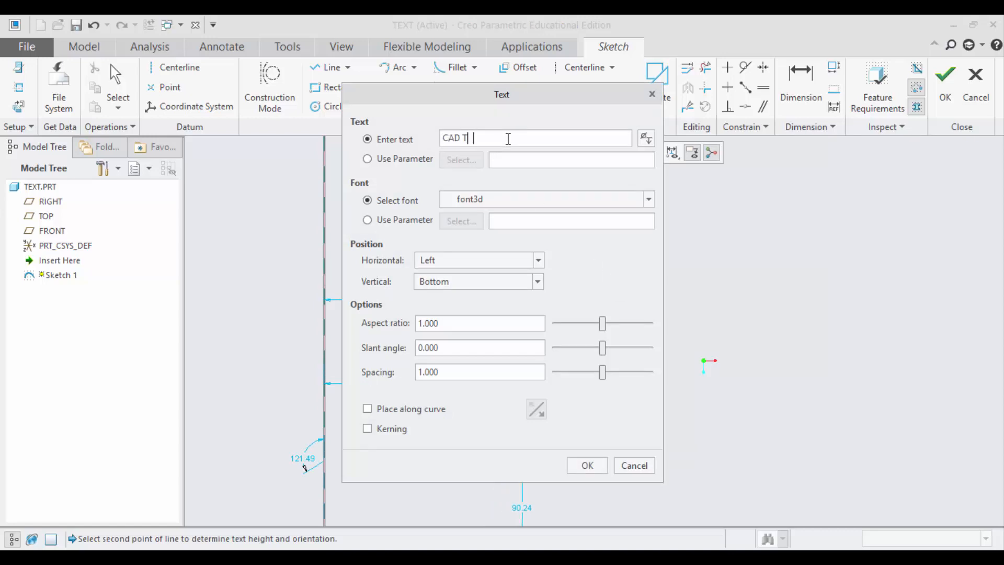
text(URORIA)
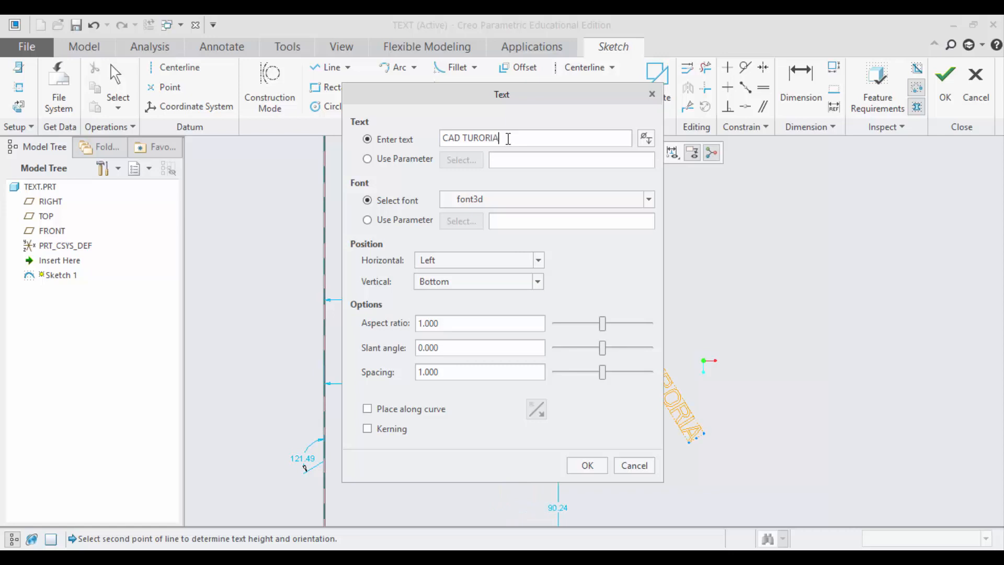
text(LS)
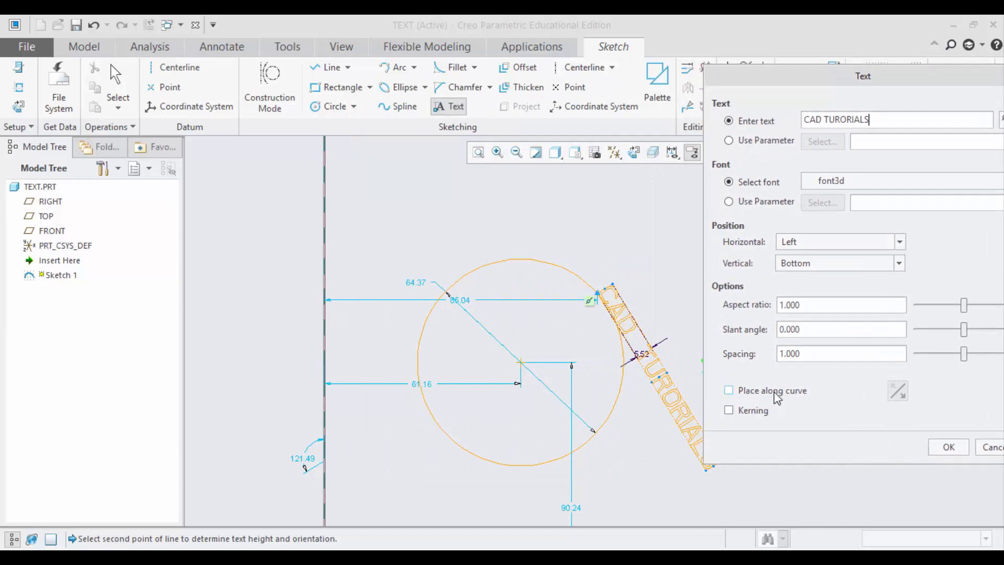
Step: Place the text along the circle and flip it to the outer side
click(728, 390)
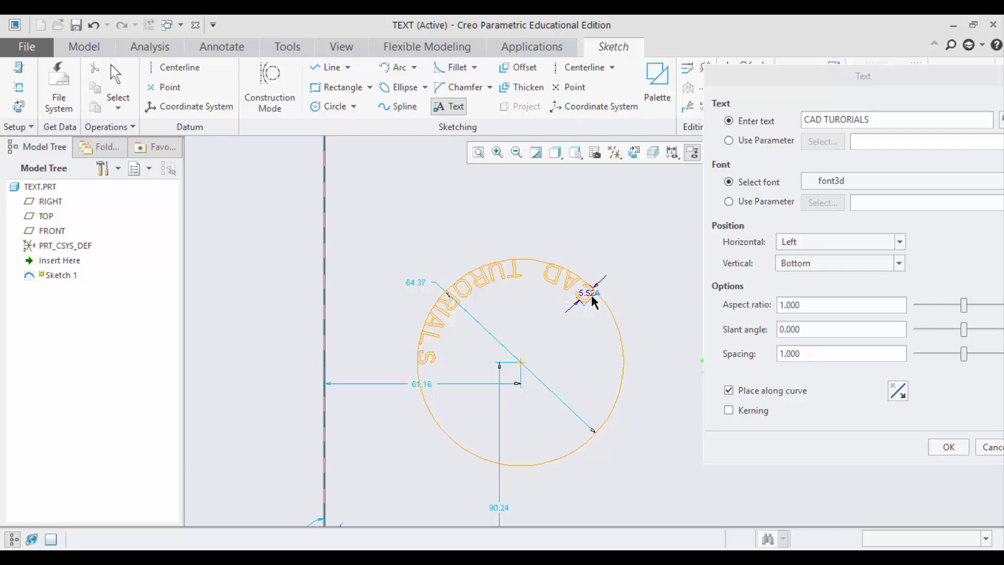
mouse_move(895, 367)
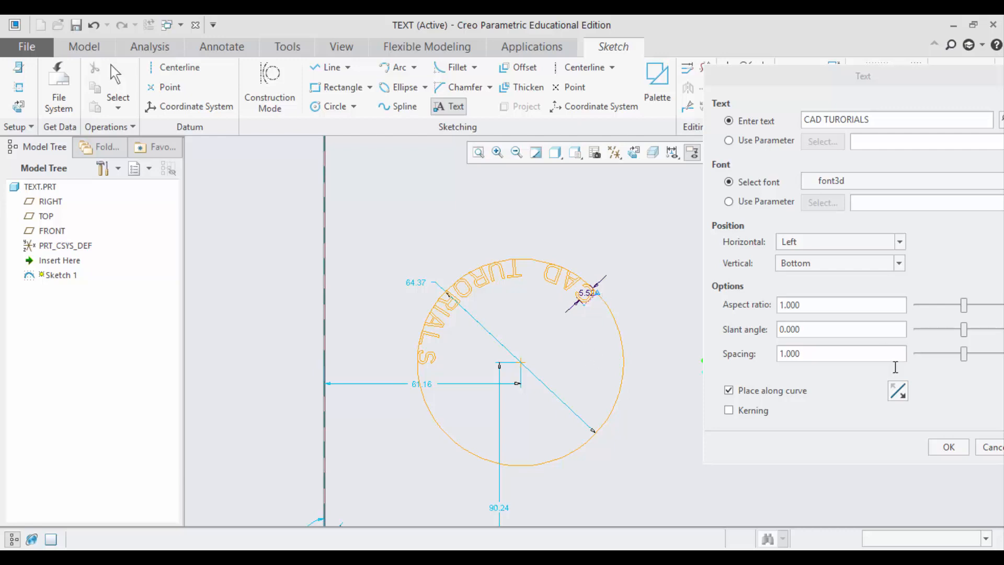
mouse_move(898, 391)
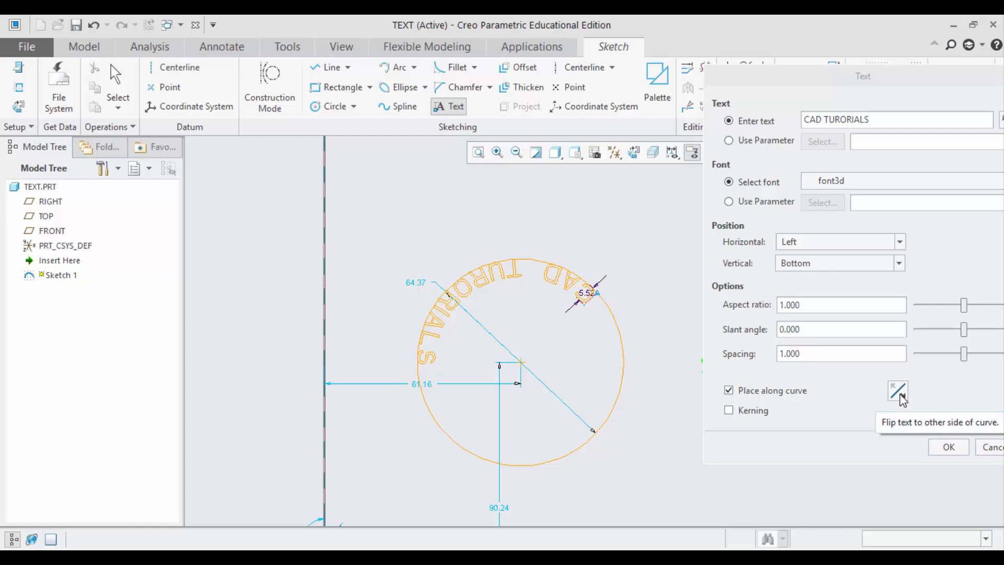
click(897, 391)
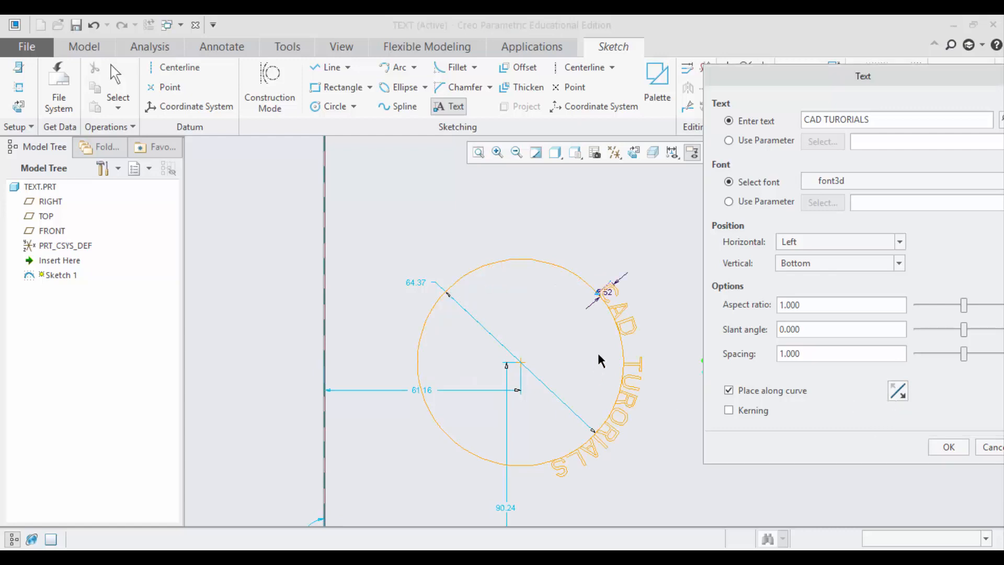
mouse_move(600, 341)
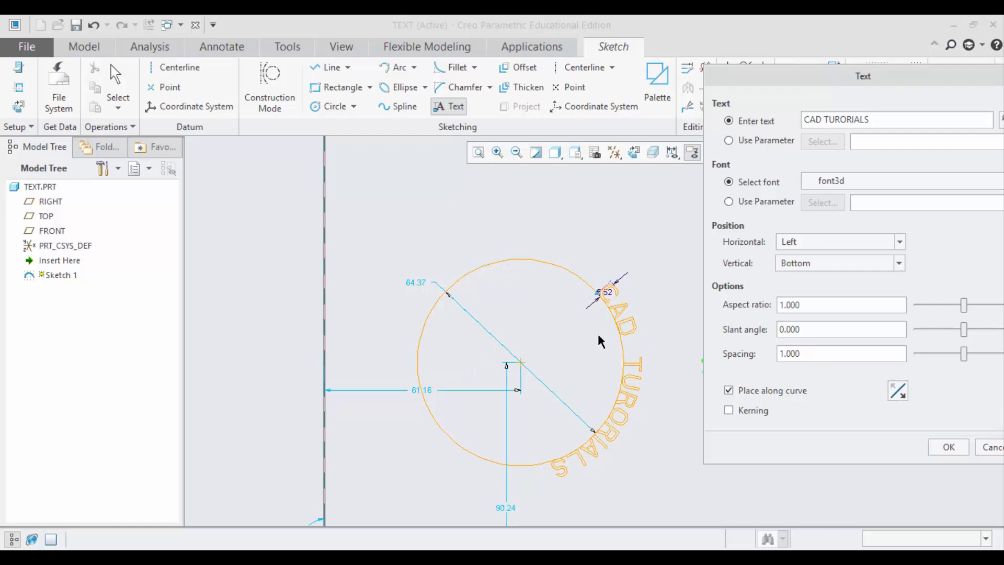
mouse_move(939, 459)
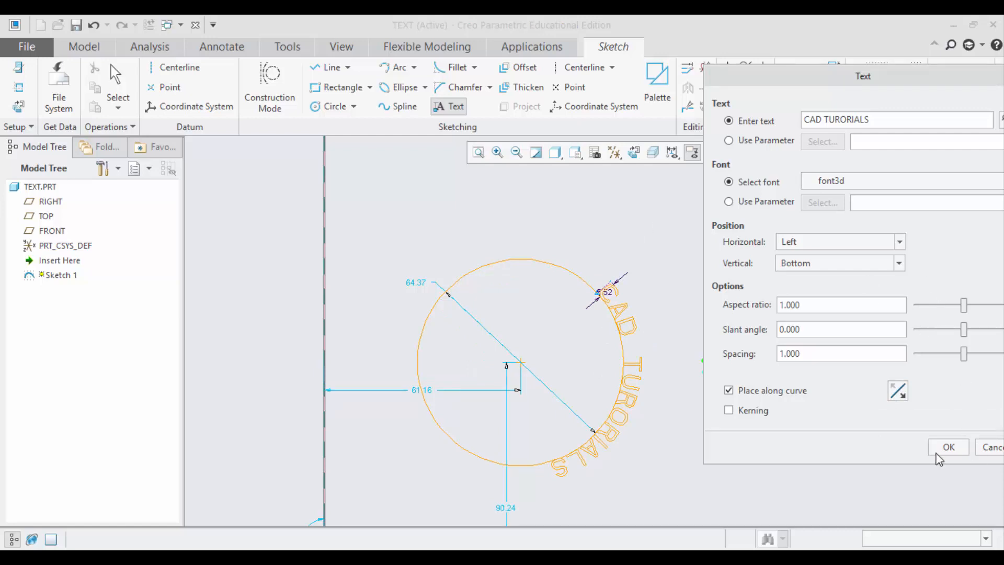
mouse_move(784, 251)
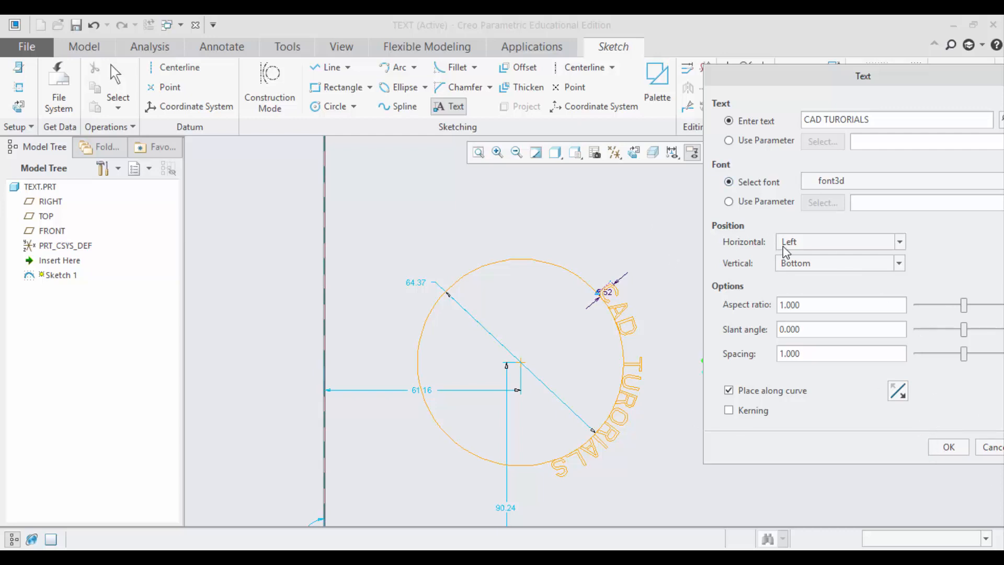
mouse_move(804, 277)
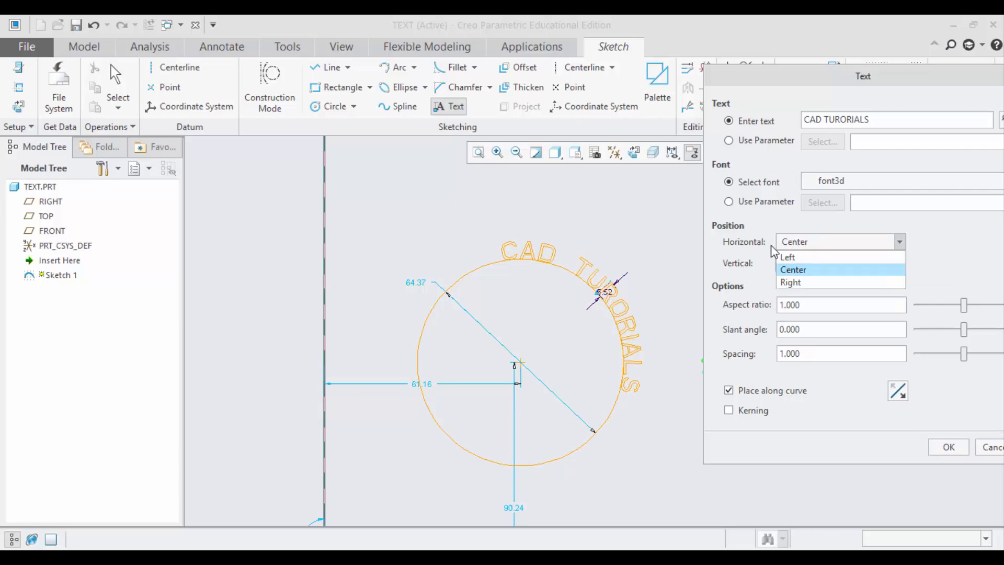
Step: Change the text's vertical alignment to Middle, then to Top
click(898, 263)
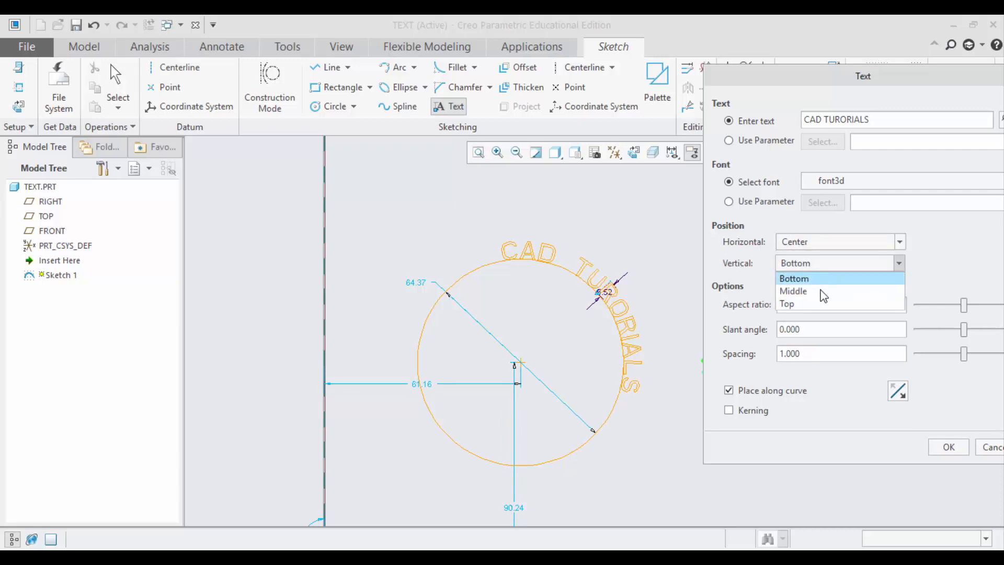
click(793, 291)
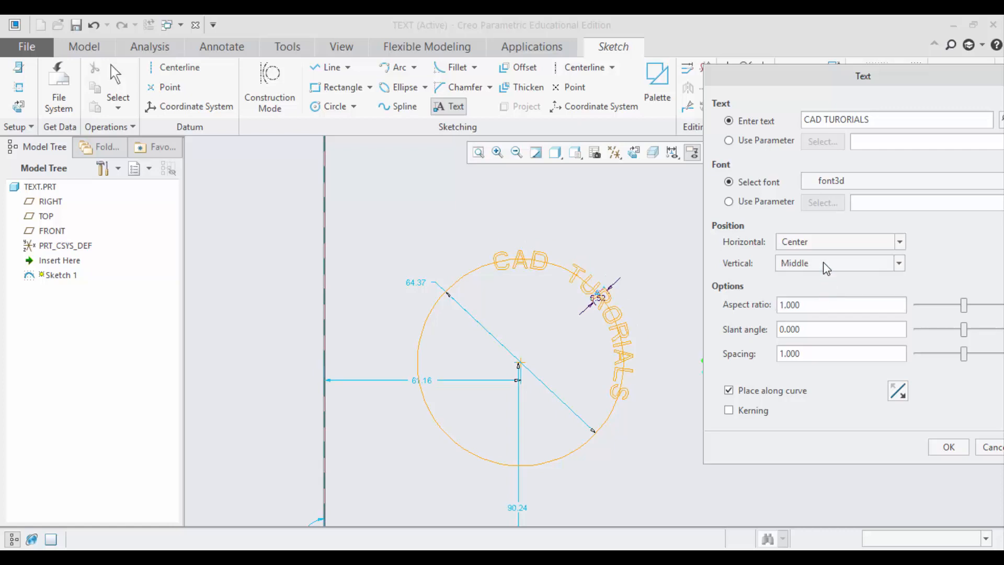
click(838, 262)
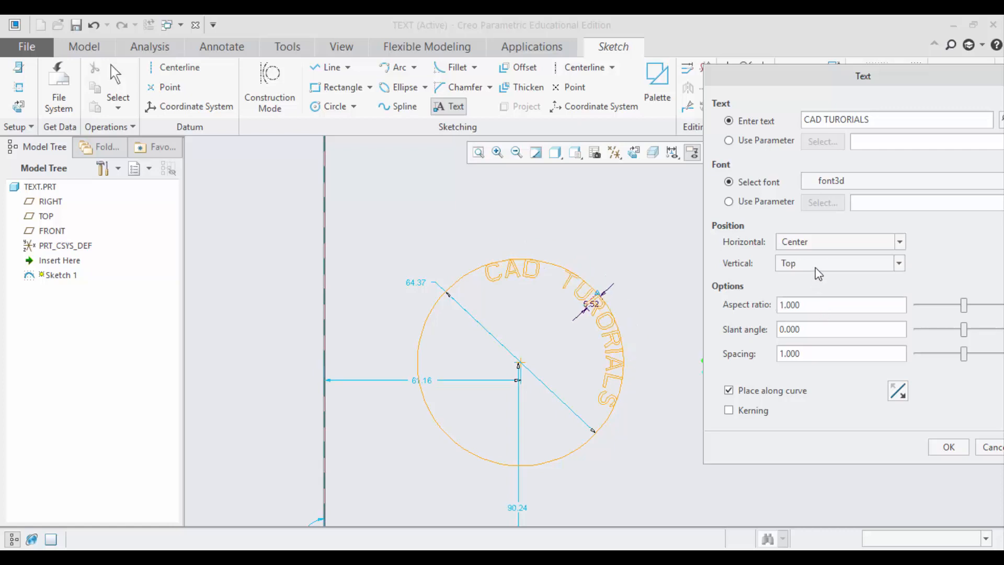
click(838, 262)
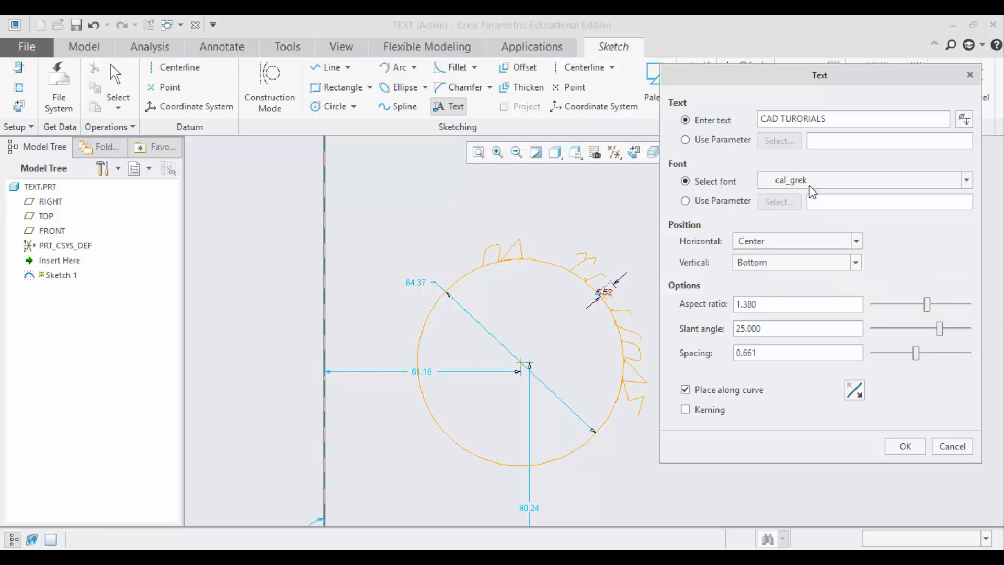
mouse_move(735, 226)
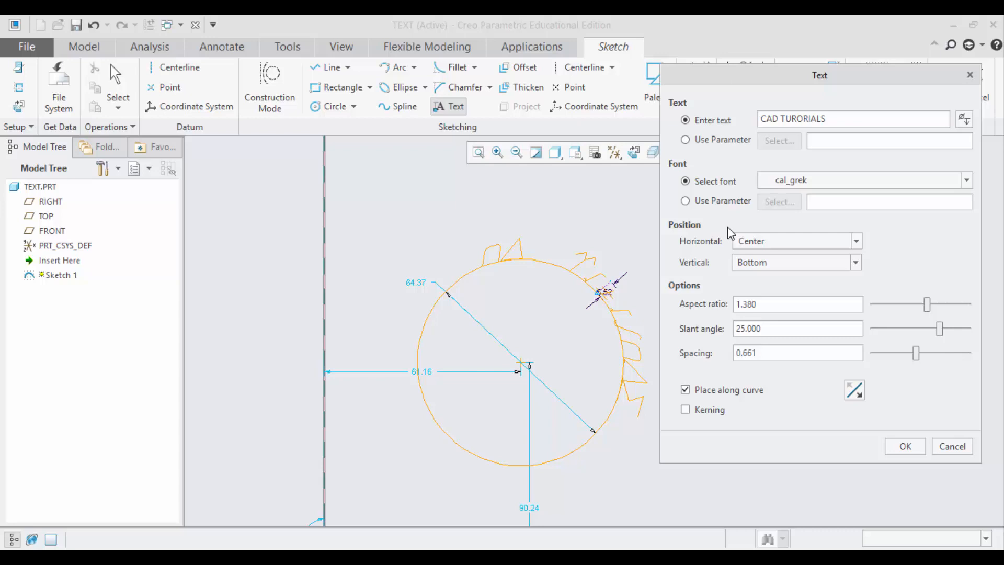
Step: Confirm the cal_grek circular text settings and place the text
click(904, 446)
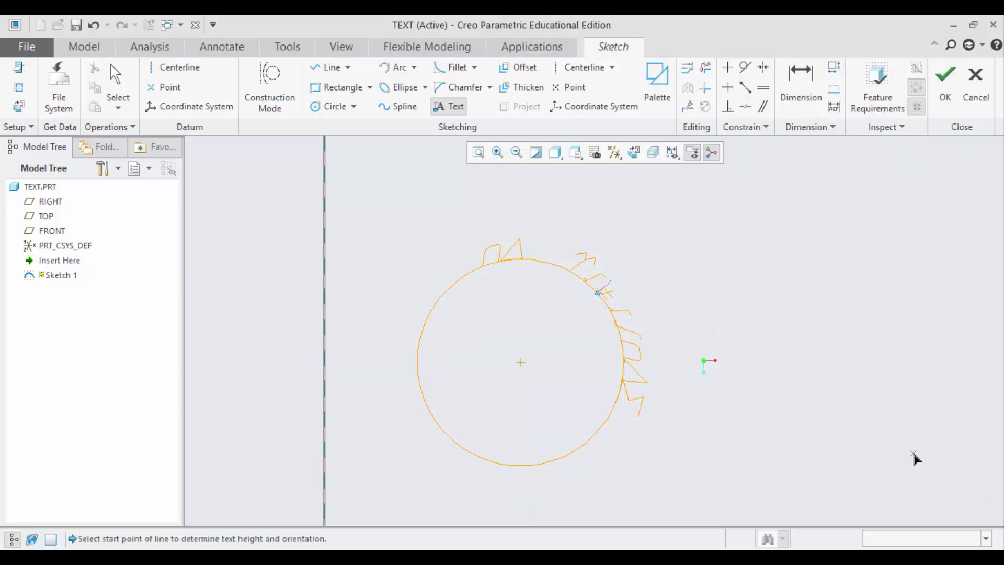